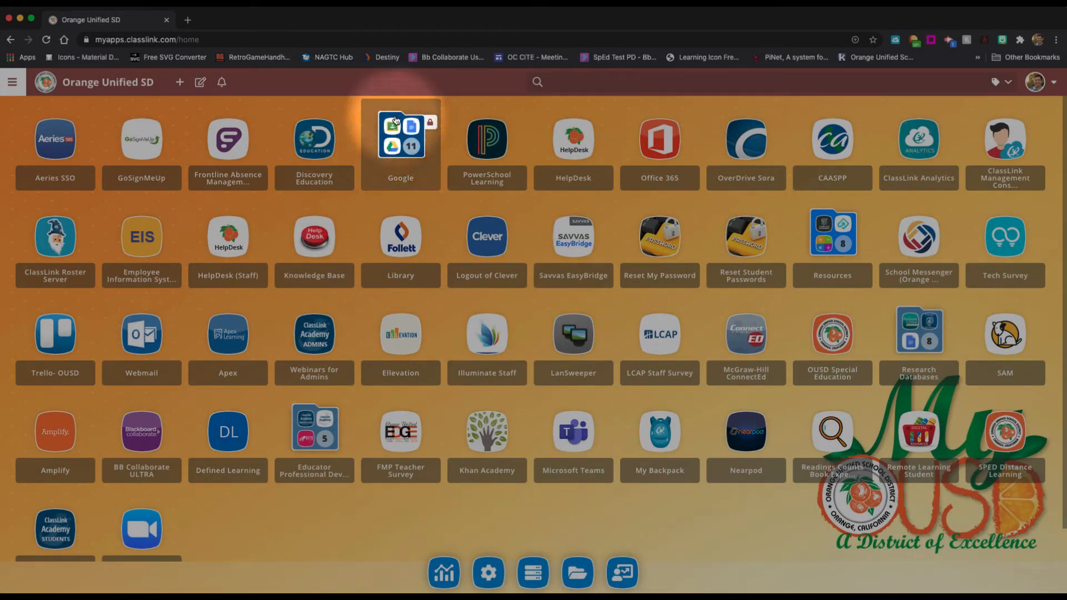
- Open the Google apps folder from the ClassLink home page
{"action": "left_click", "coordinate": [400, 138]}
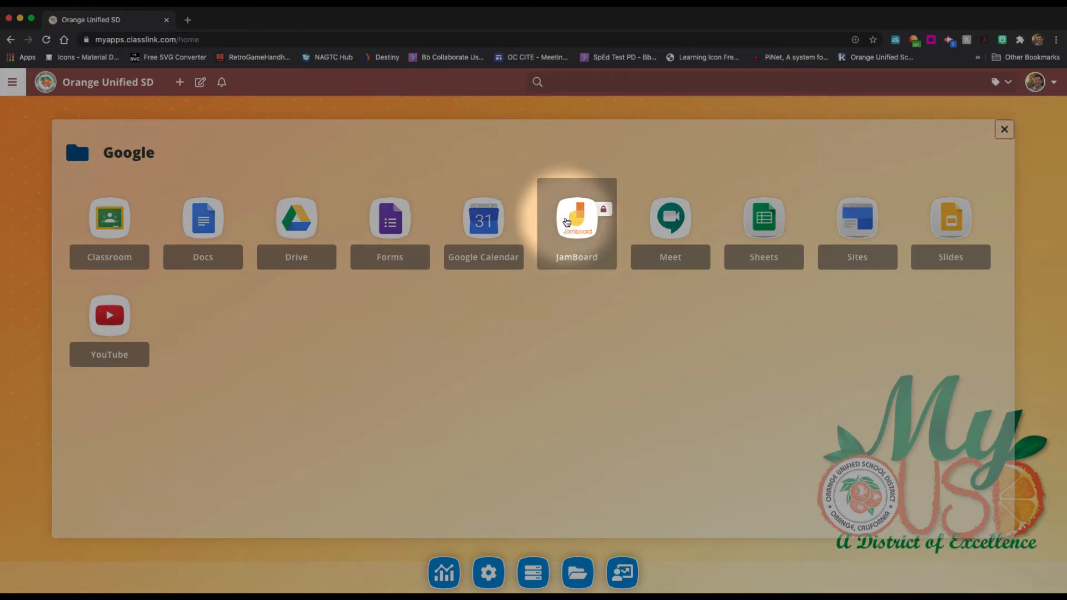
- Launch Jamboard from the Google folder to list the recent Jams
{"action": "left_click", "coordinate": [577, 219]}
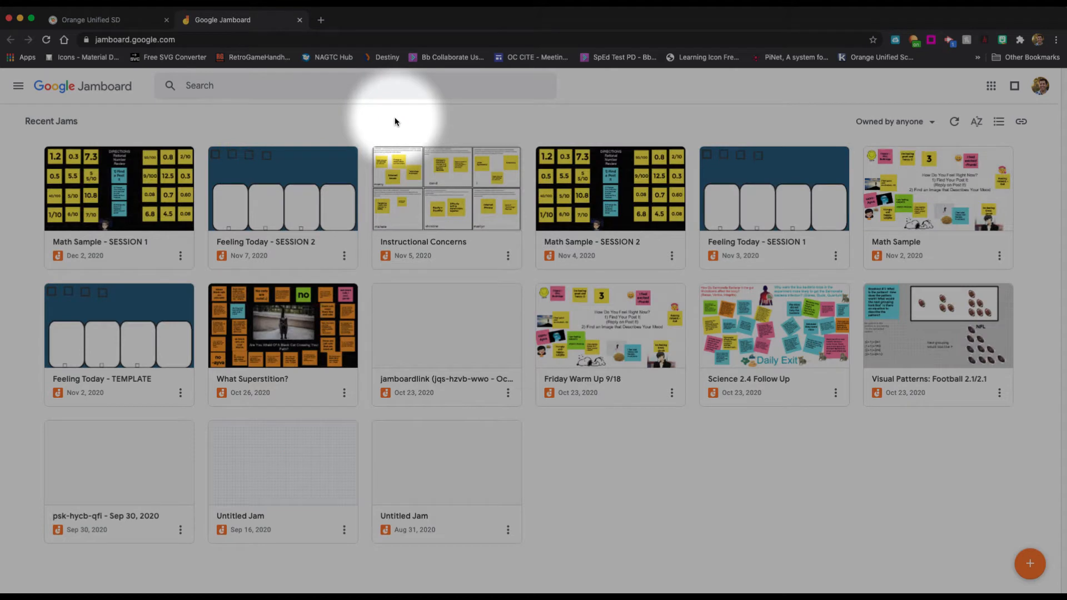
{"action": "mouse_move", "coordinate": [288, 106]}
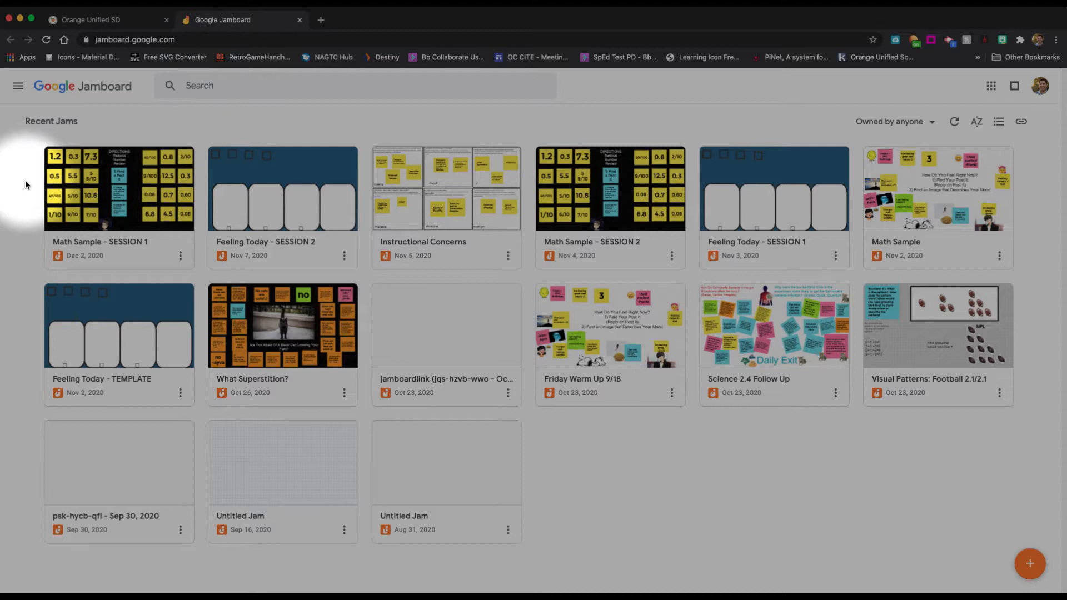
{"action": "mouse_move", "coordinate": [28, 211]}
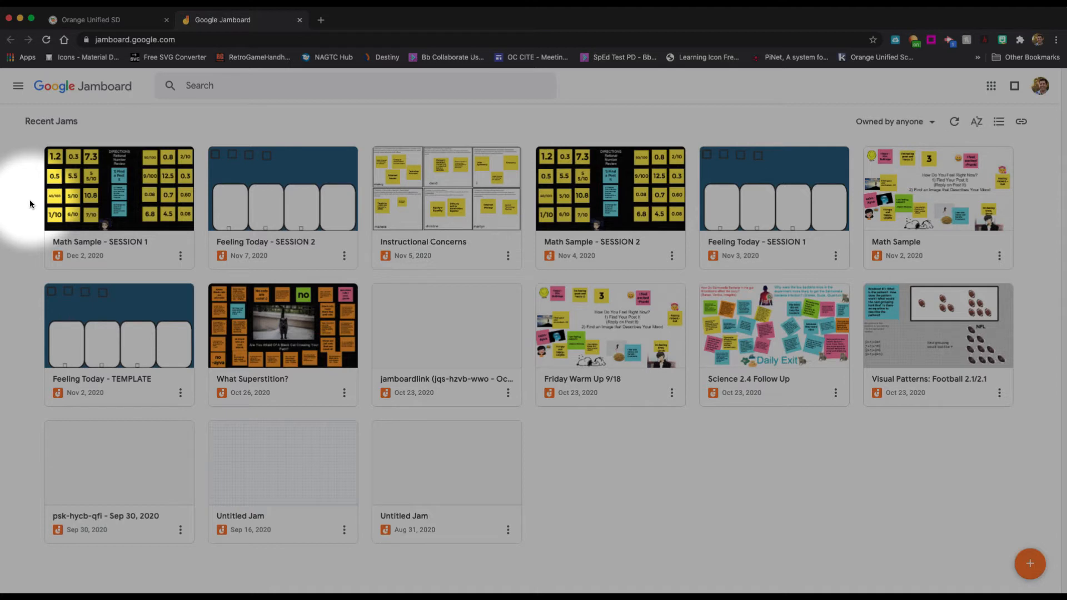
{"action": "mouse_move", "coordinate": [431, 347]}
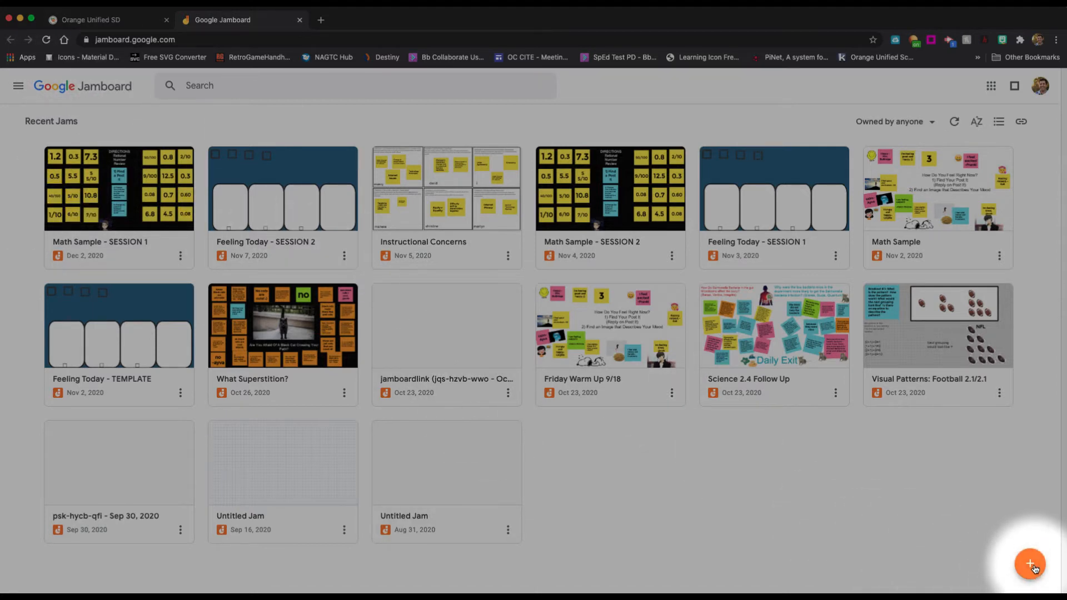
- Create a new blank Jam and bring up its rename prompt from the 'Untitled Jam' title
{"action": "left_click", "coordinate": [1029, 565]}
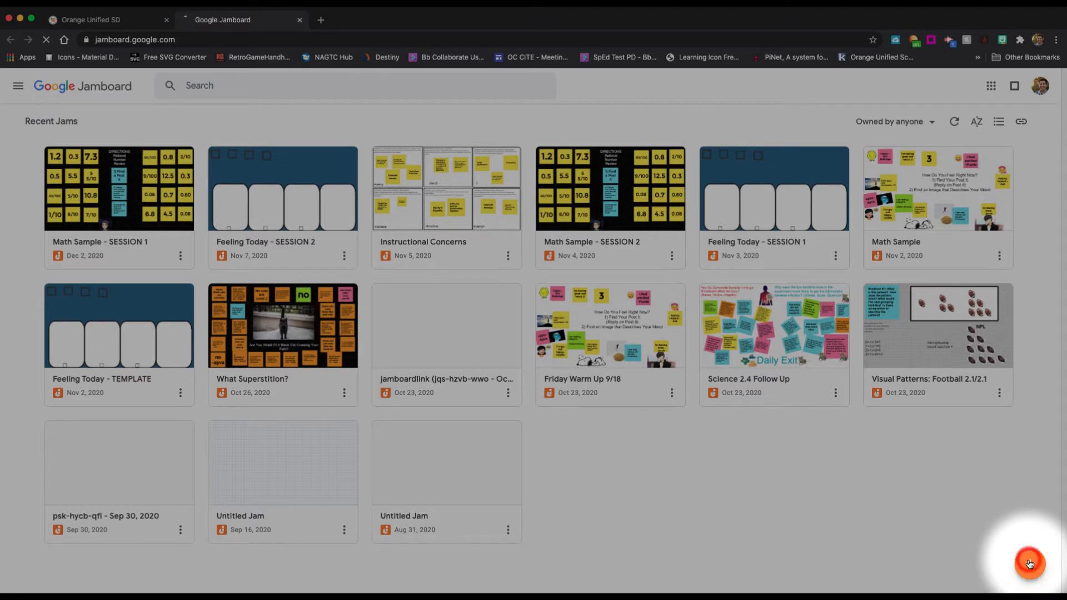
{"action": "left_click", "coordinate": [1029, 563]}
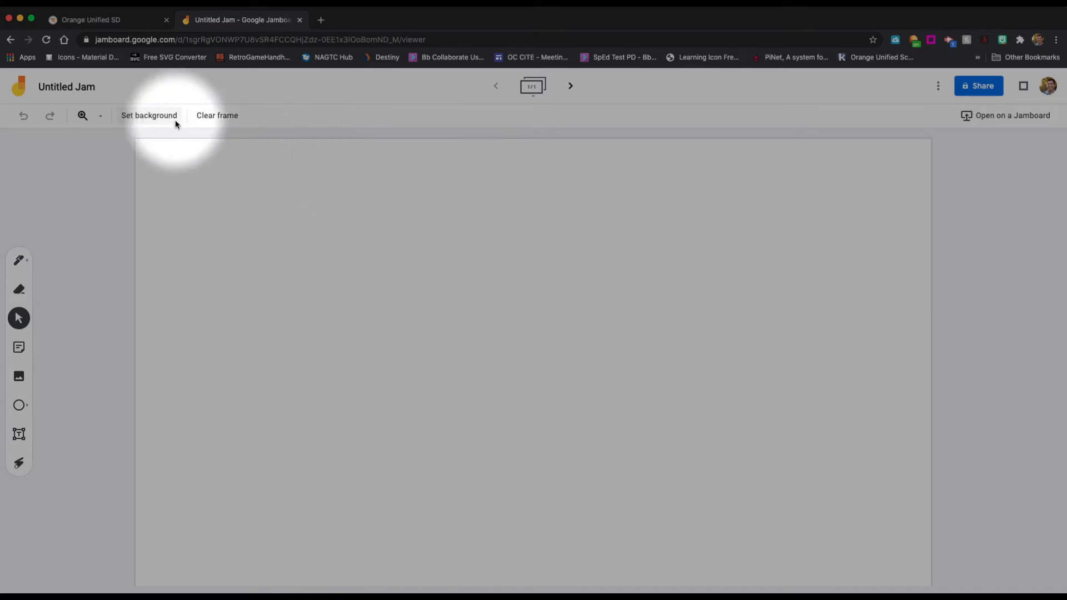
{"action": "left_click", "coordinate": [65, 87]}
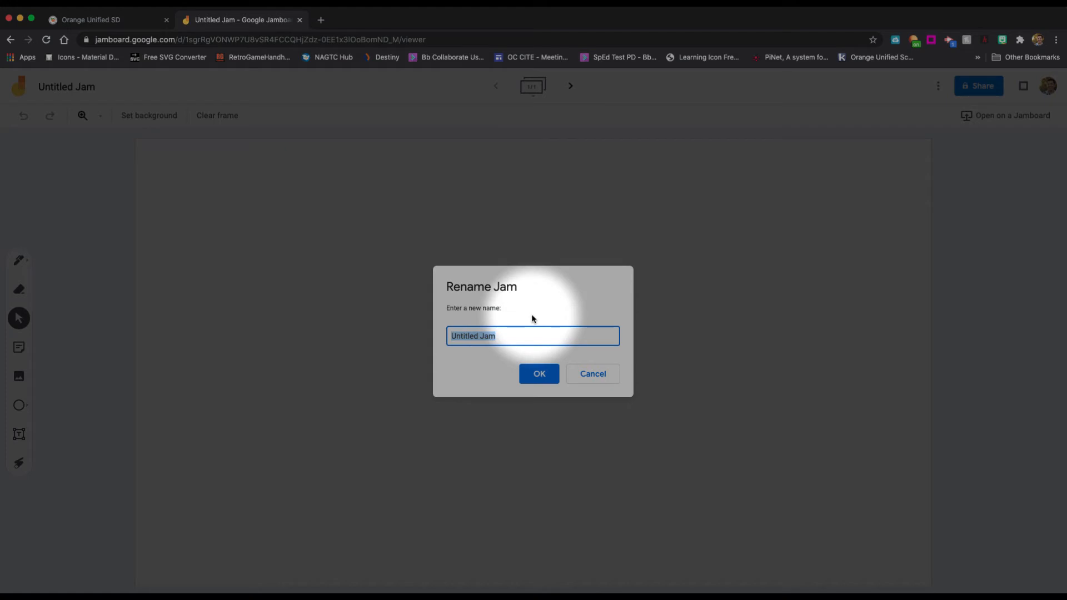
- Name the new Jam 'Sample JamBoard'
{"action": "type", "text": "Sample"}
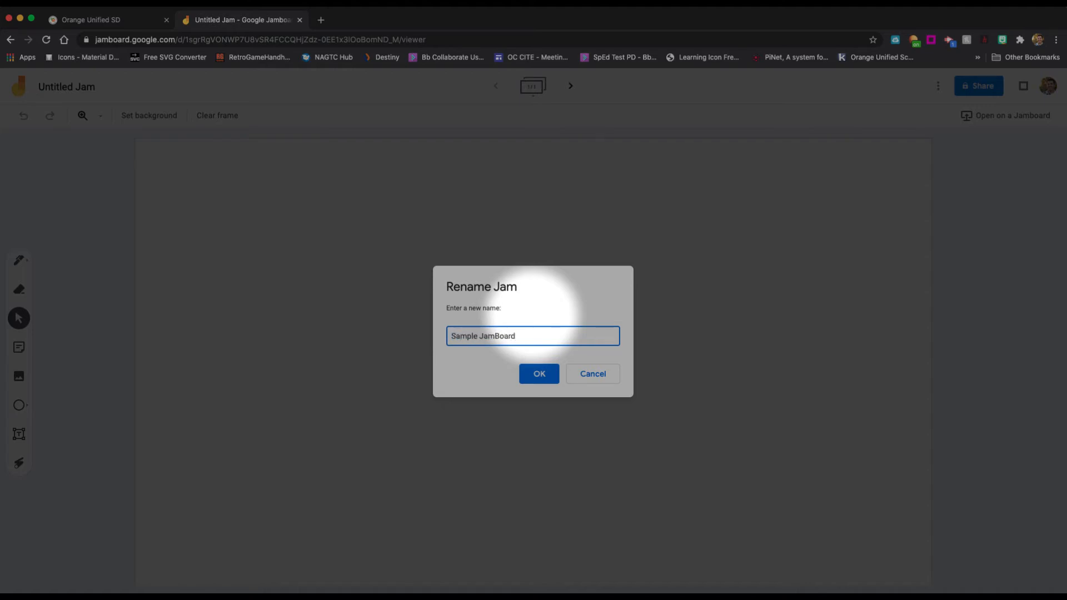
{"action": "left_click", "coordinate": [539, 374]}
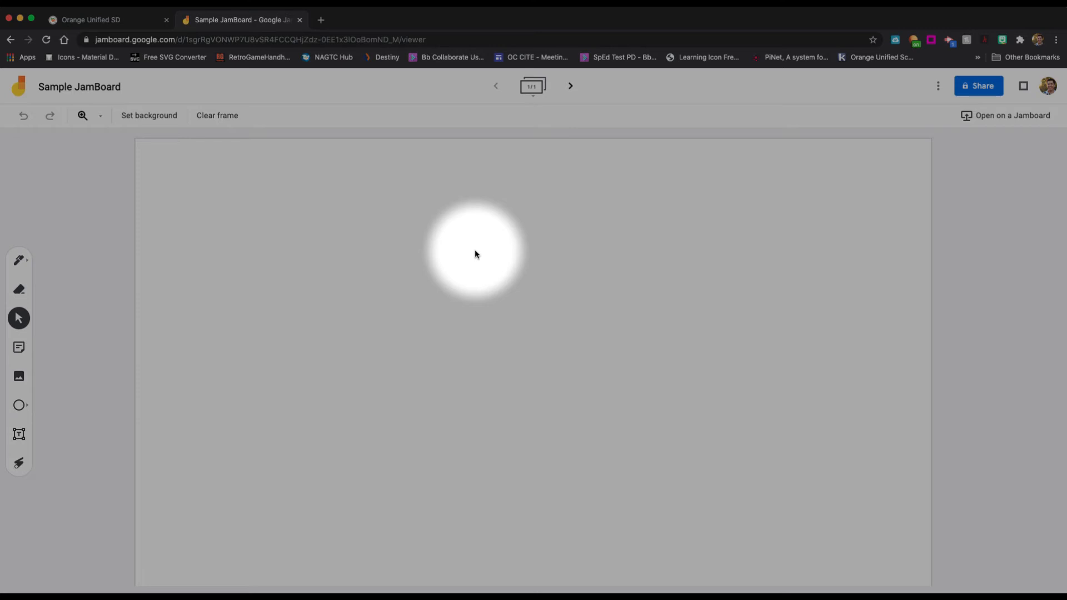
{"action": "left_click", "coordinate": [977, 86]}
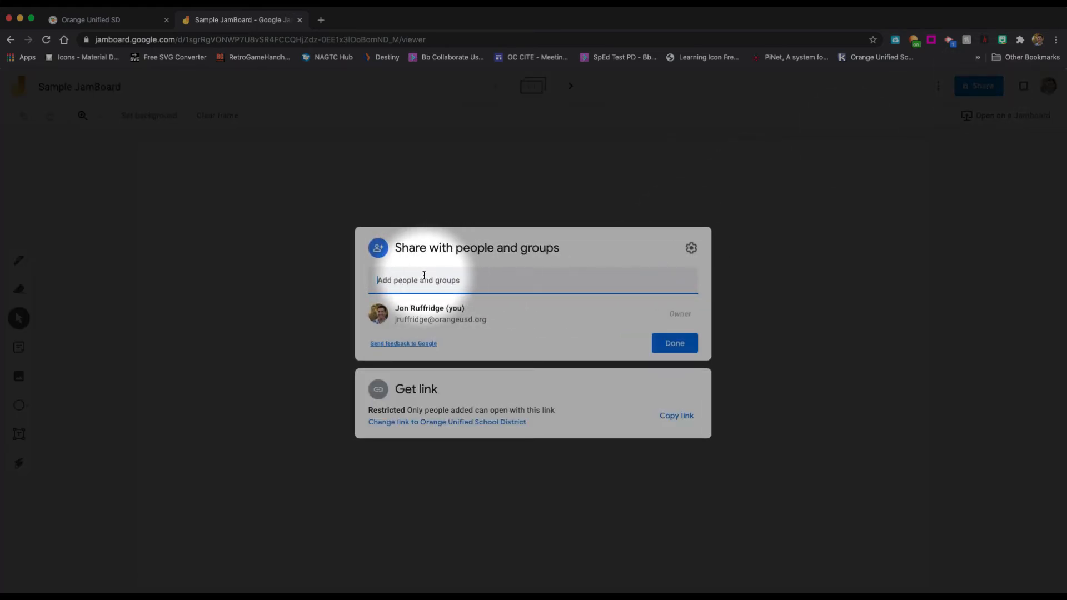
{"action": "type", "text": "Kit (Randy) kolset"}
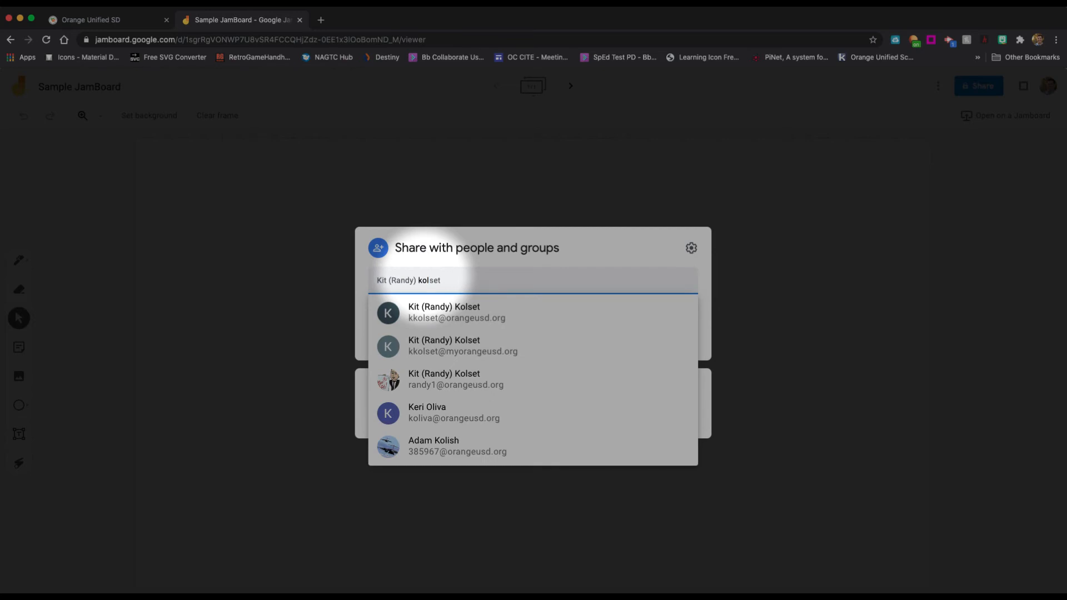
{"action": "left_click", "coordinate": [443, 311]}
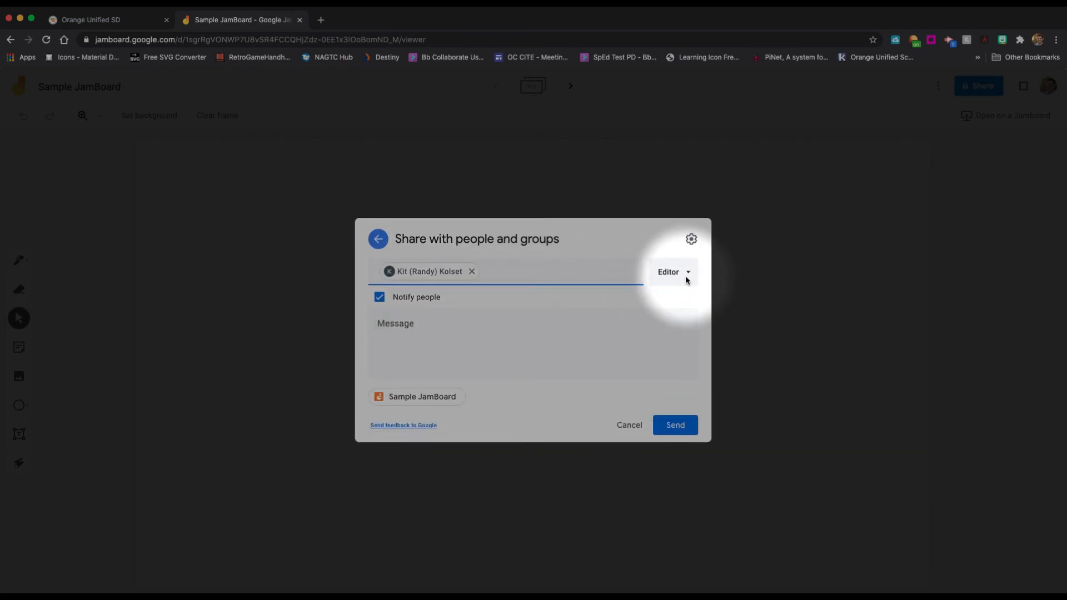
{"action": "left_click", "coordinate": [673, 271]}
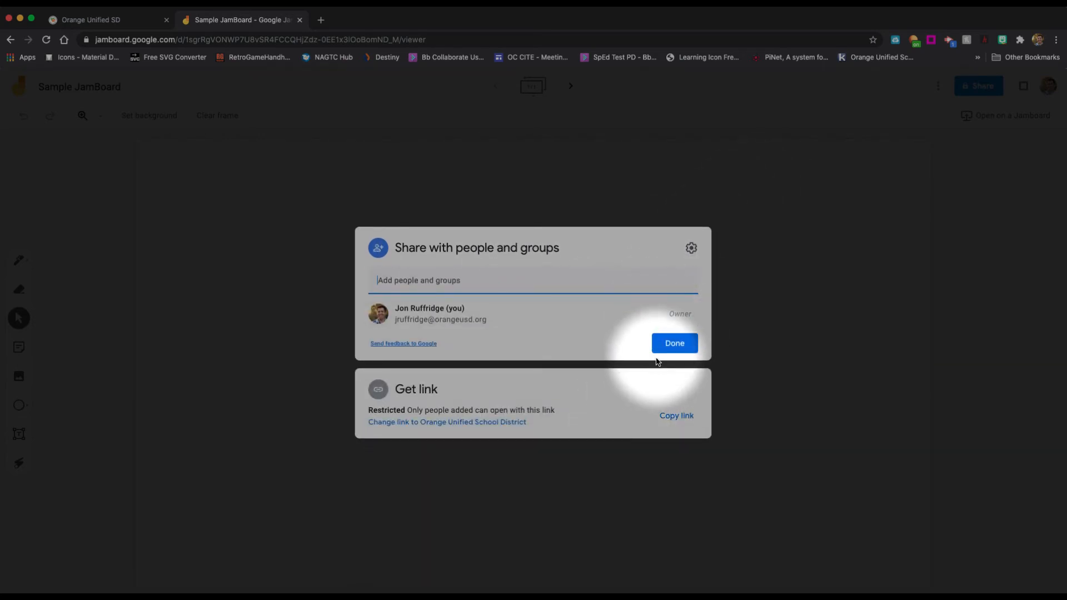
{"action": "left_click", "coordinate": [673, 343]}
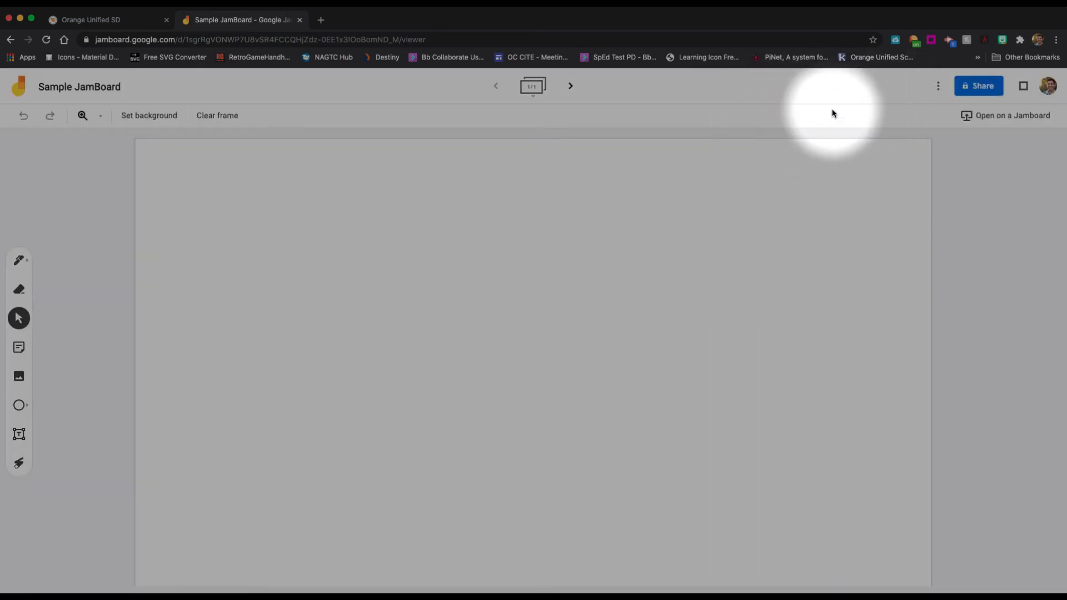
- Bring up the Share dialog for Sample JamBoard
{"action": "left_click", "coordinate": [978, 86]}
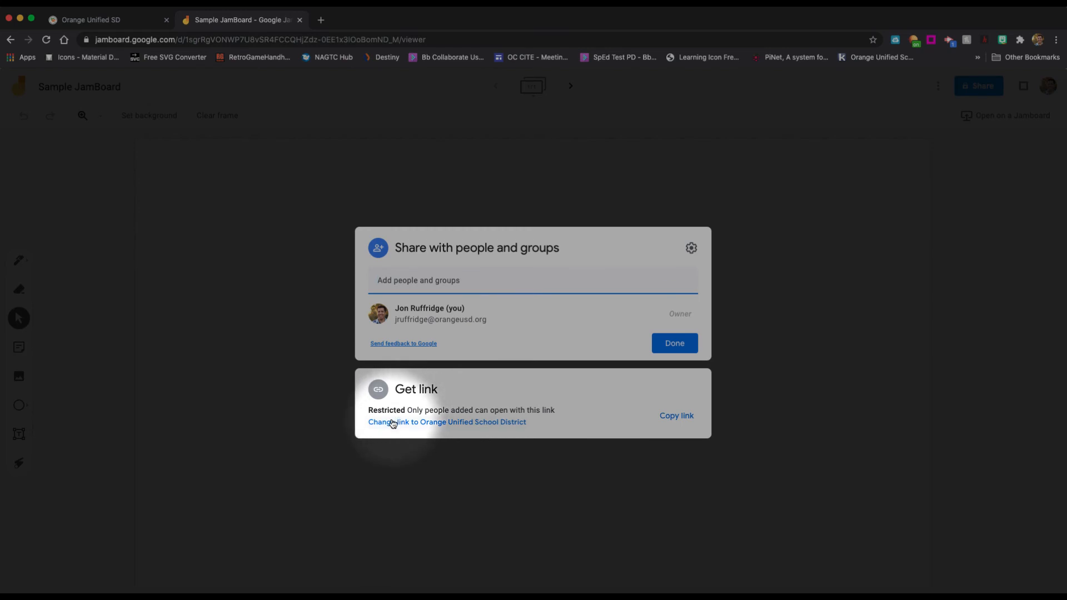
- Make the link viewable by anyone in Orange Unified School District and finish sharing
{"action": "left_click", "coordinate": [447, 422]}
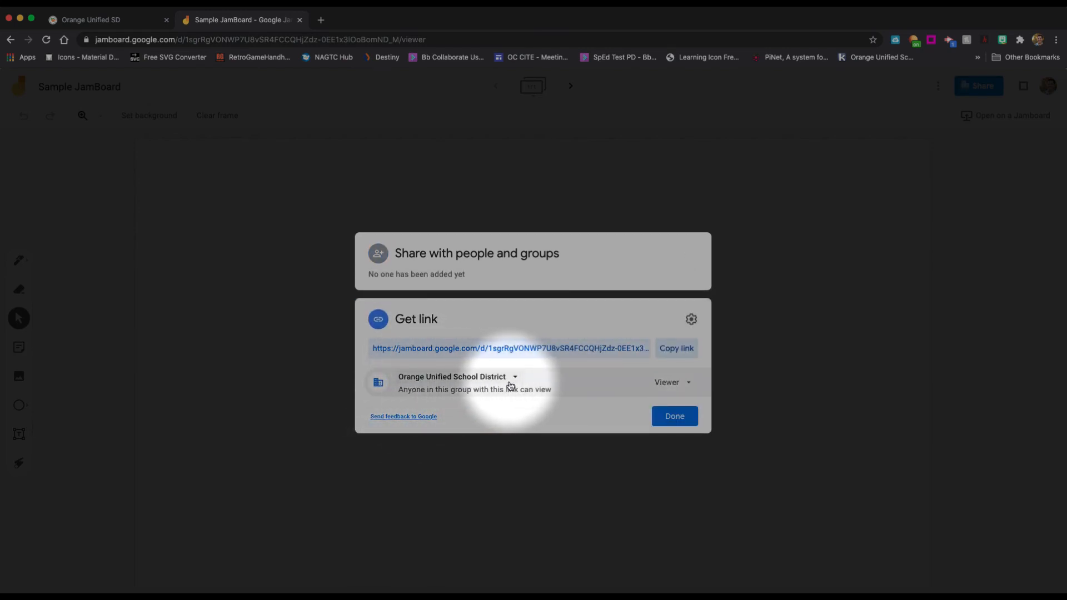
{"action": "left_click", "coordinate": [514, 377]}
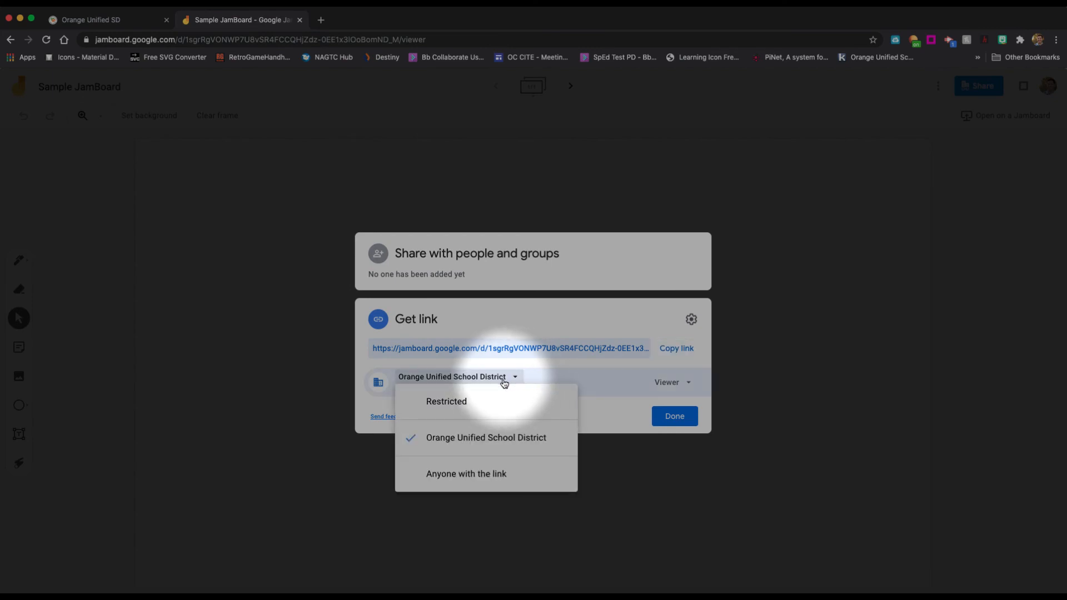
{"action": "mouse_move", "coordinate": [474, 478]}
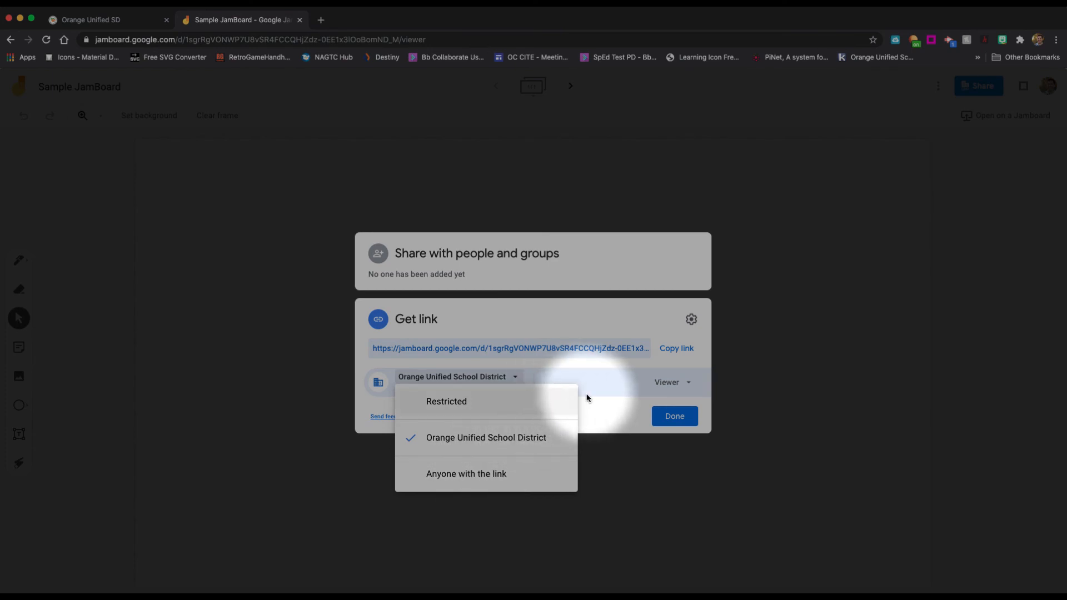
{"action": "left_click", "coordinate": [486, 438]}
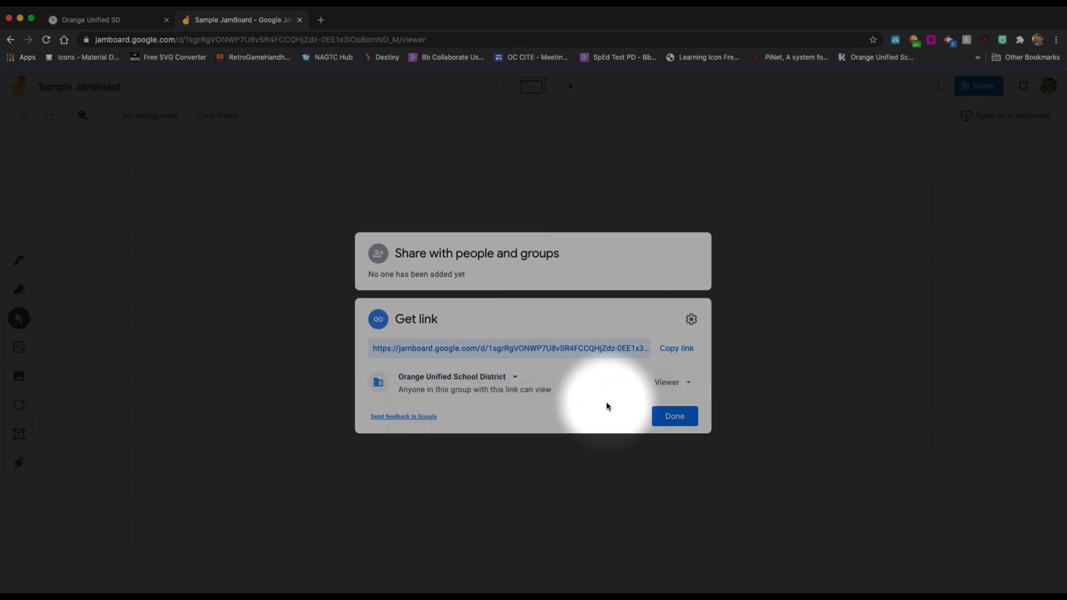
{"action": "mouse_move", "coordinate": [477, 381]}
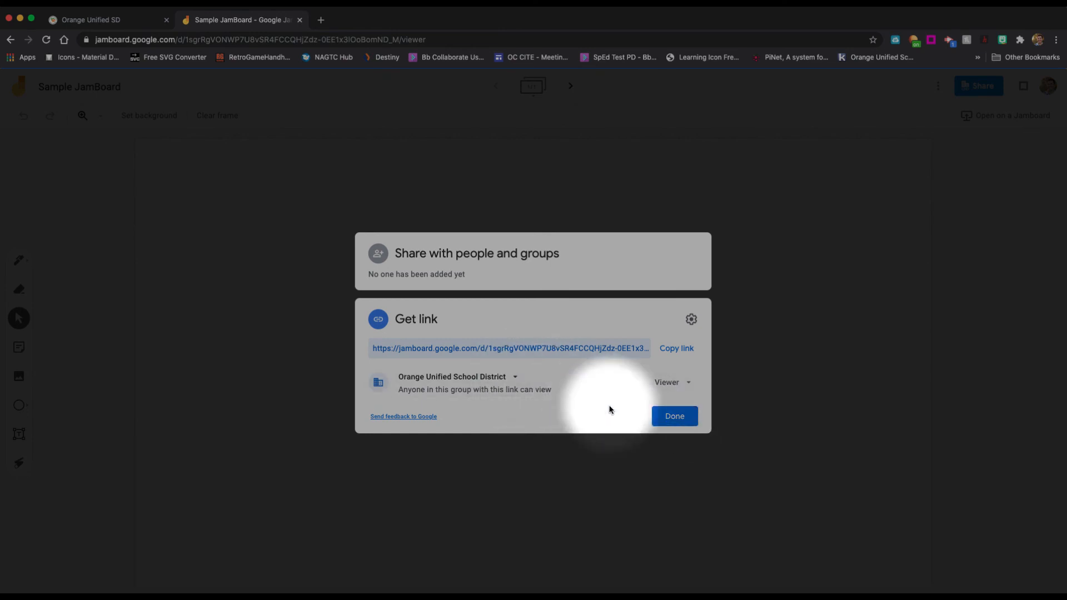
{"action": "left_click", "coordinate": [673, 415]}
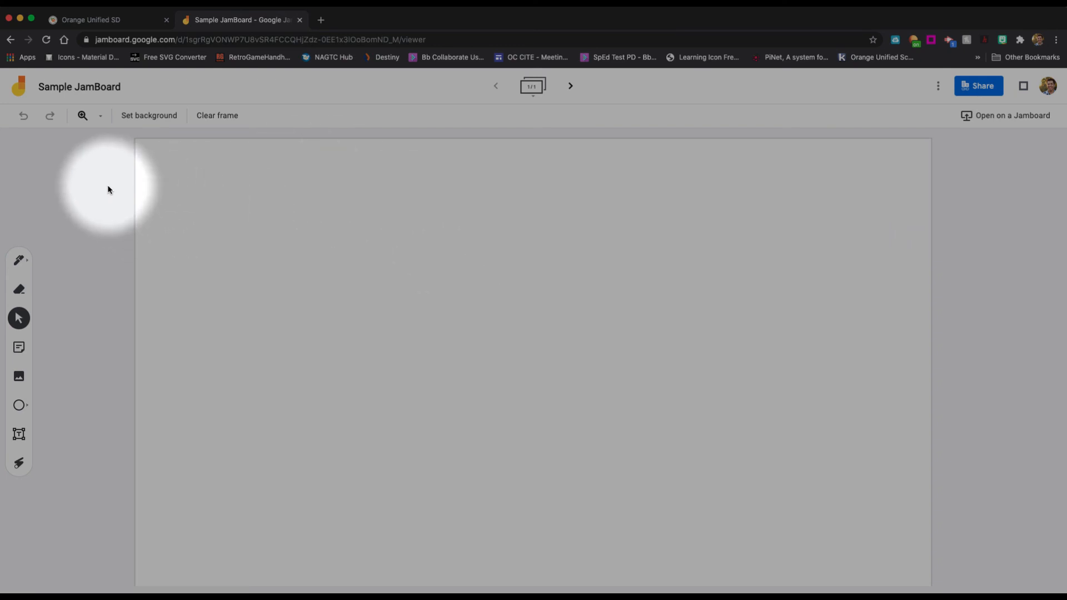
{"action": "mouse_move", "coordinate": [519, 210]}
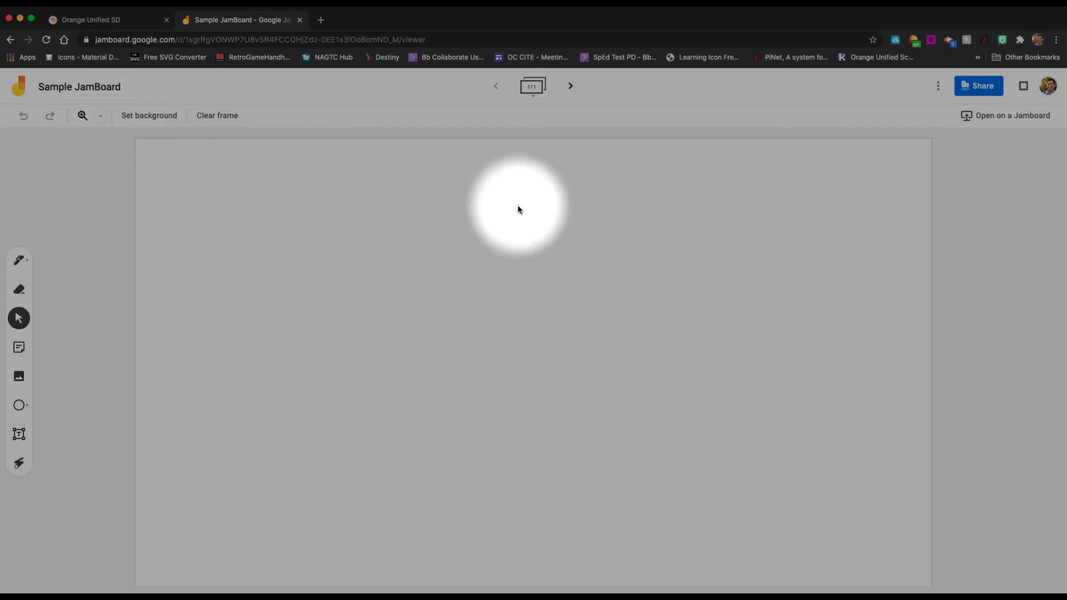